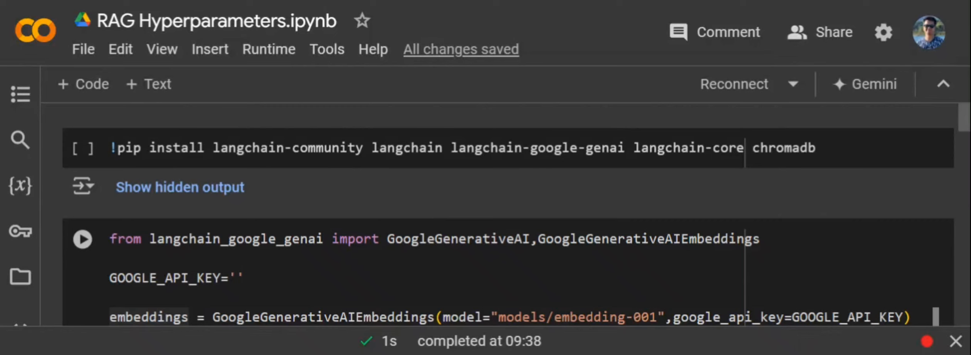
pyautogui.scroll(-3)
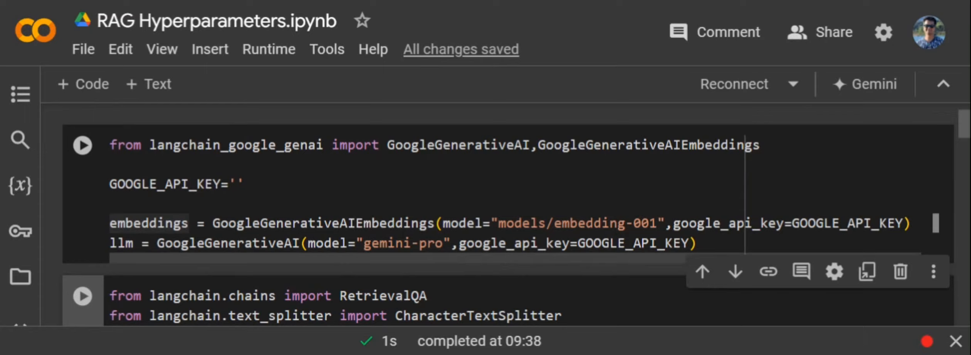
pyautogui.scroll(-3)
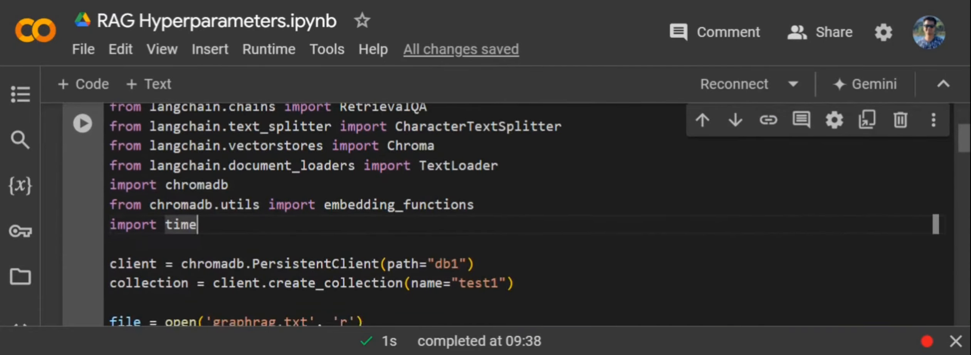
pyautogui.scroll(-3)
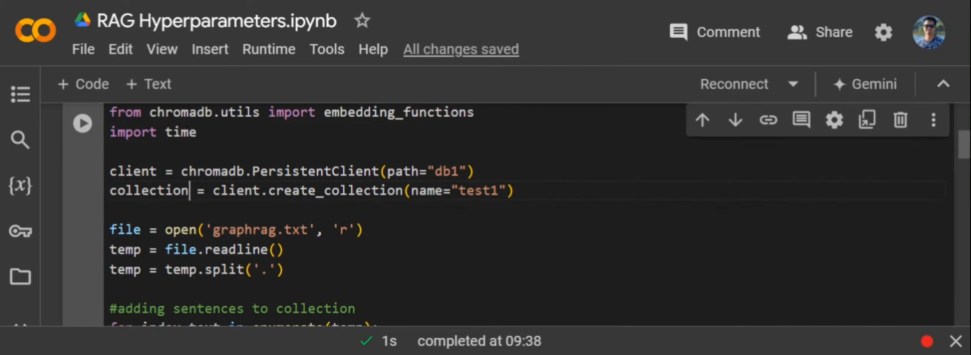
pyautogui.scroll(-3)
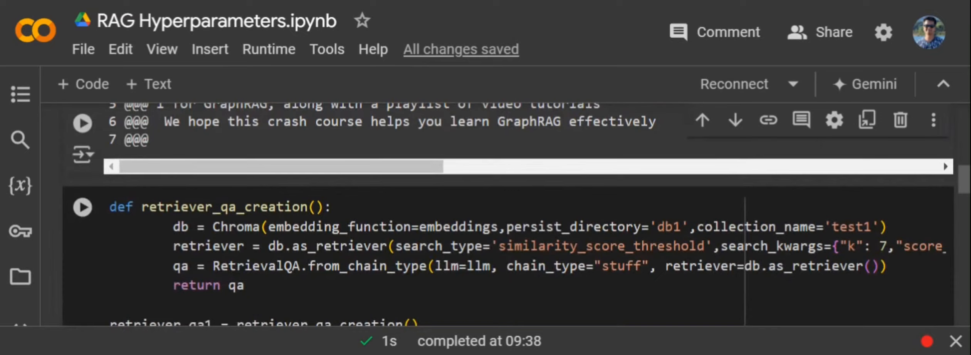
pyautogui.scroll(-3)
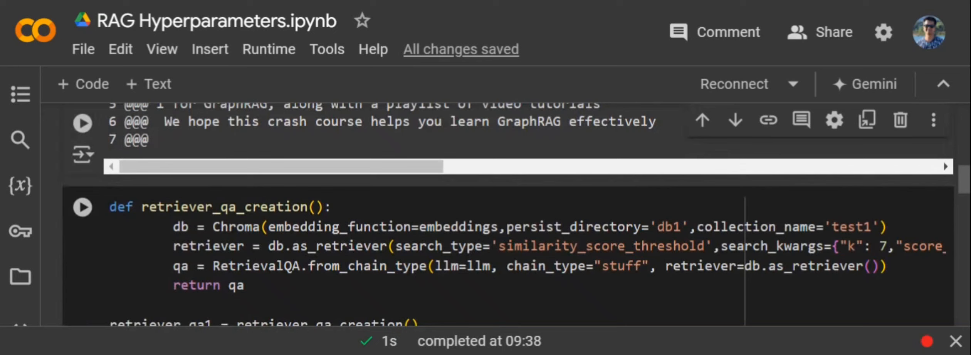
pyautogui.doubleClick(235, 226)
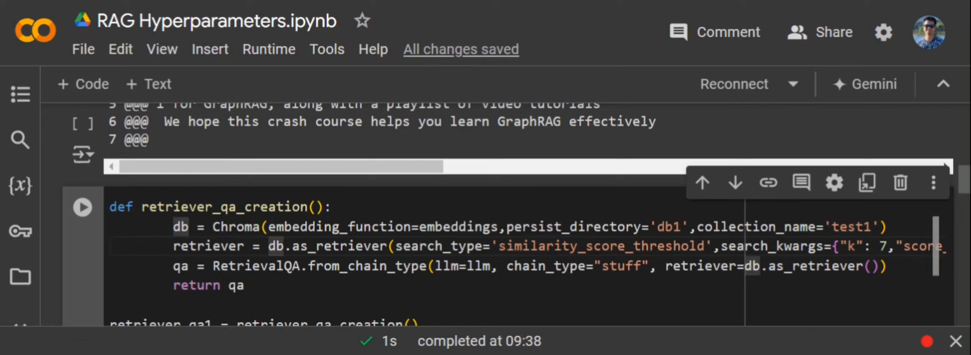
pyautogui.click(287, 246)
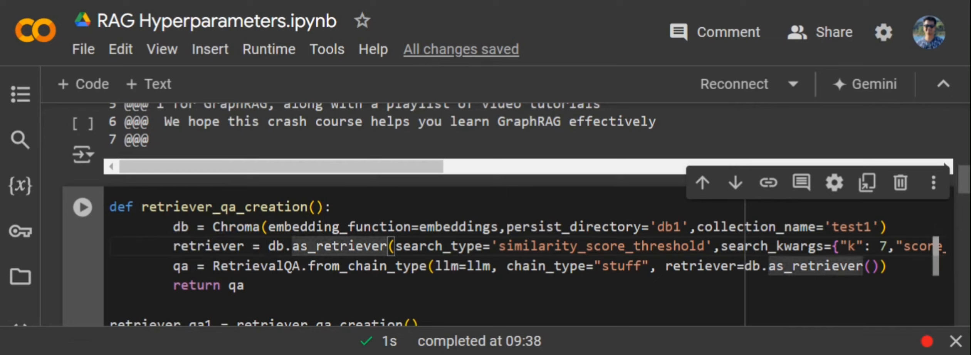
pyautogui.doubleClick(433, 246)
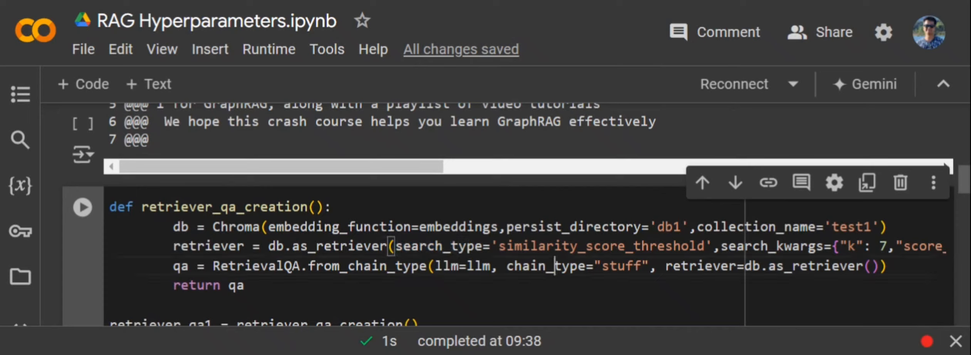
pyautogui.doubleClick(544, 267)
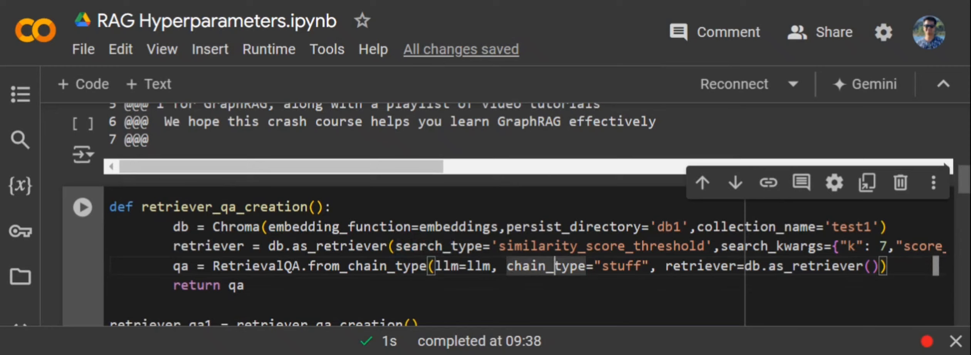
pyautogui.click(733, 246)
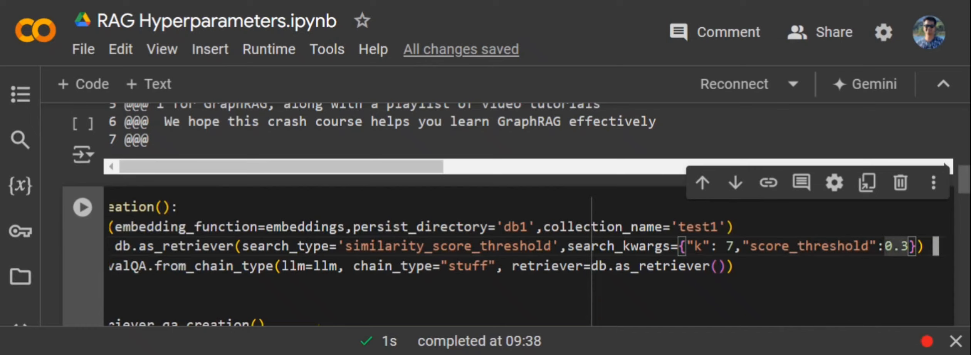
pyautogui.doubleClick(811, 247)
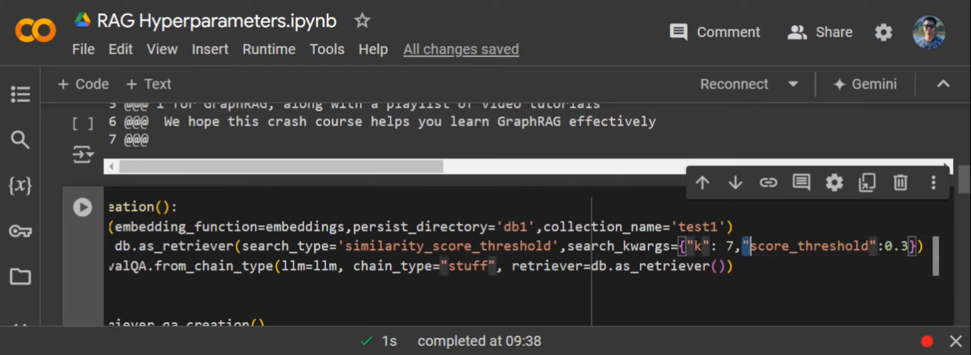
pyautogui.doubleClick(805, 246)
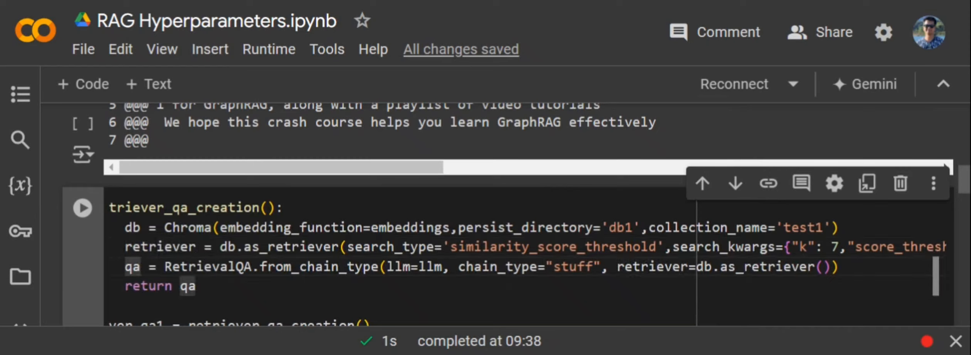
pyautogui.click(143, 267)
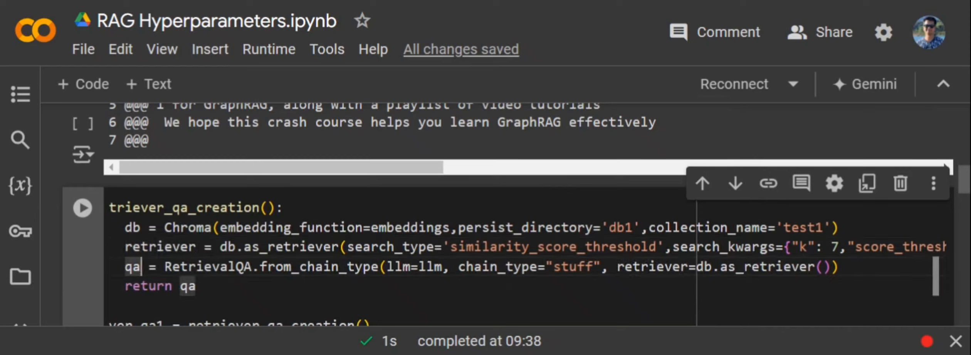
pyautogui.doubleClick(500, 267)
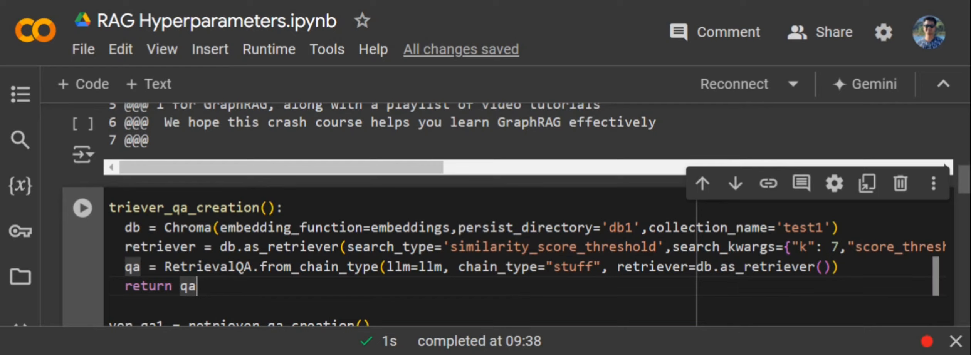
pyautogui.doubleClick(528, 267)
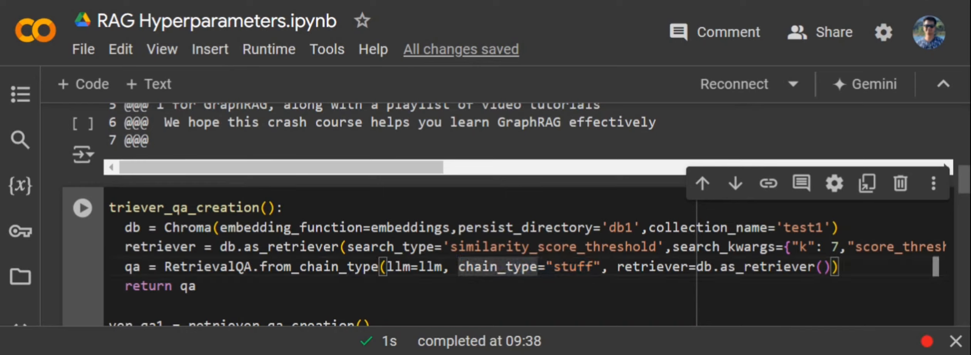
pyautogui.doubleClick(551, 247)
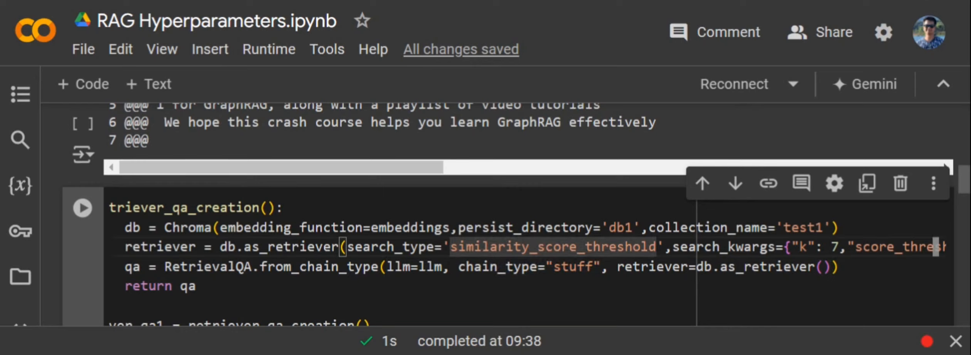
pyautogui.click(455, 247)
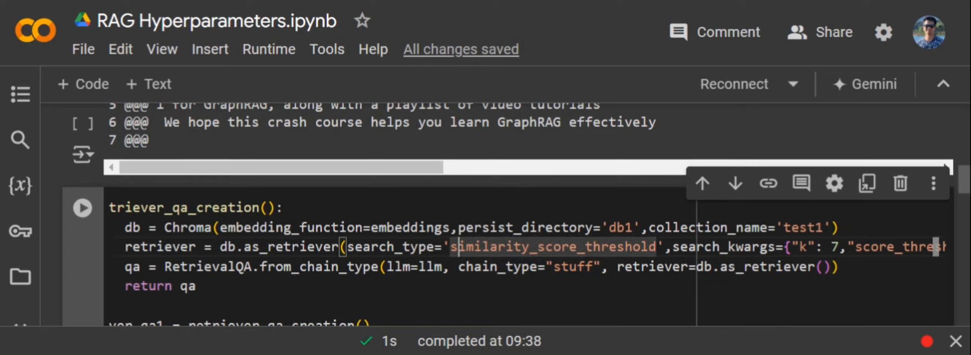
pyautogui.scroll(-3)
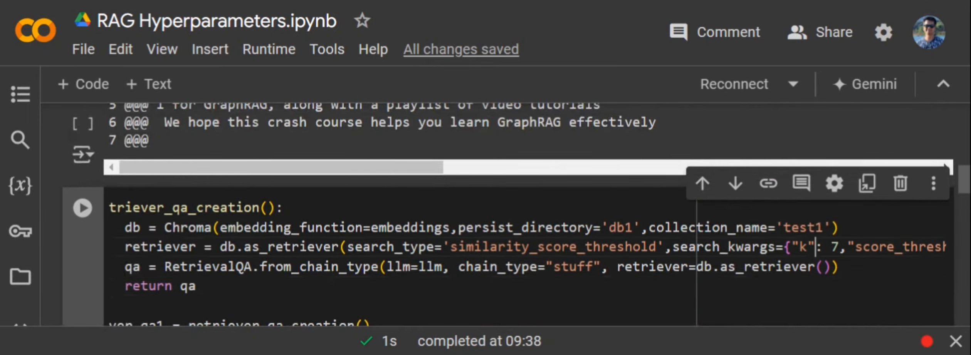
pyautogui.doubleClick(804, 247)
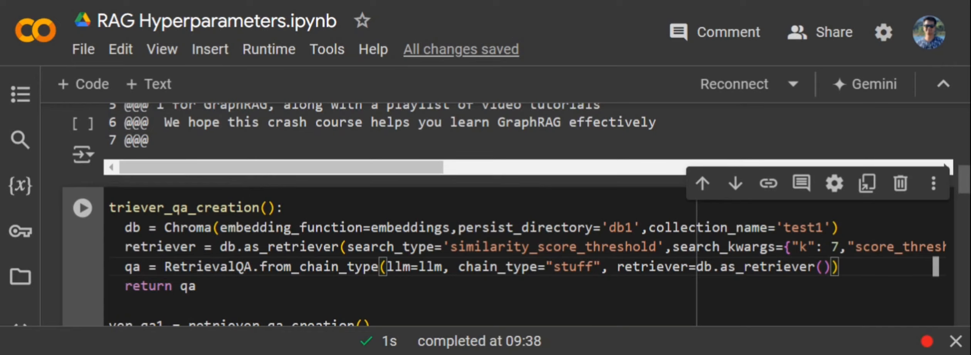
pyautogui.scroll(-3)
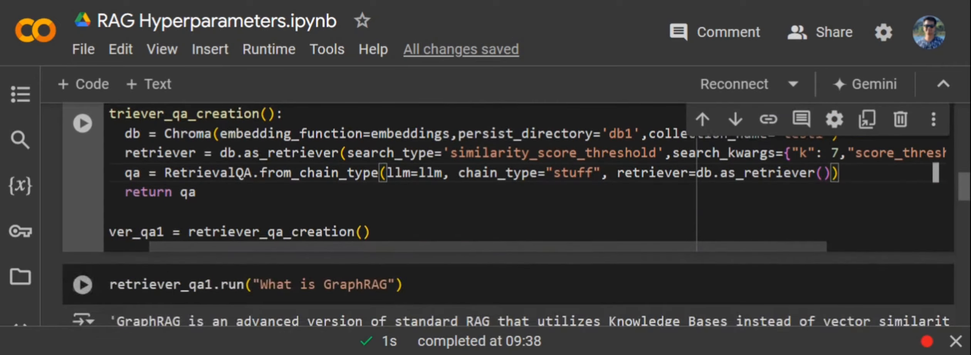
pyautogui.scroll(-3)
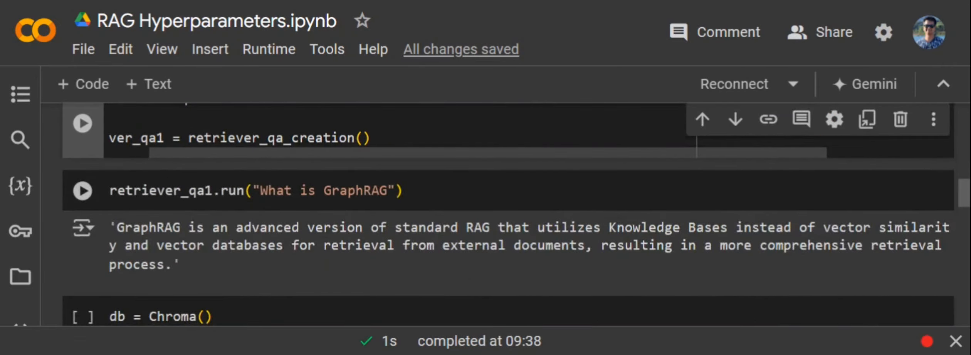
pyautogui.moveTo(471, 174)
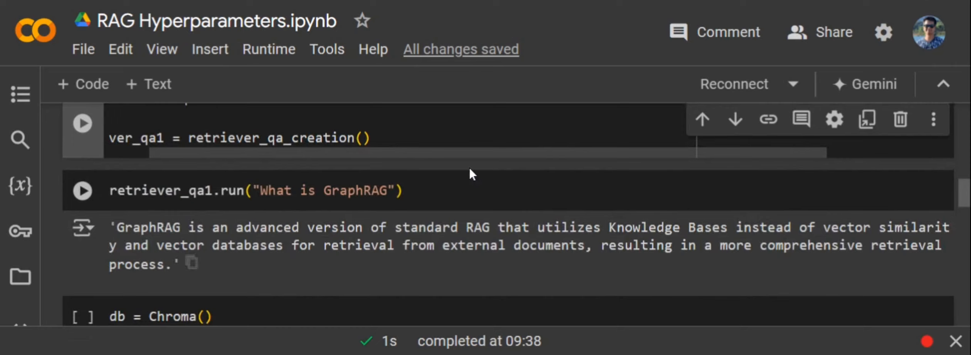
pyautogui.moveTo(468, 173)
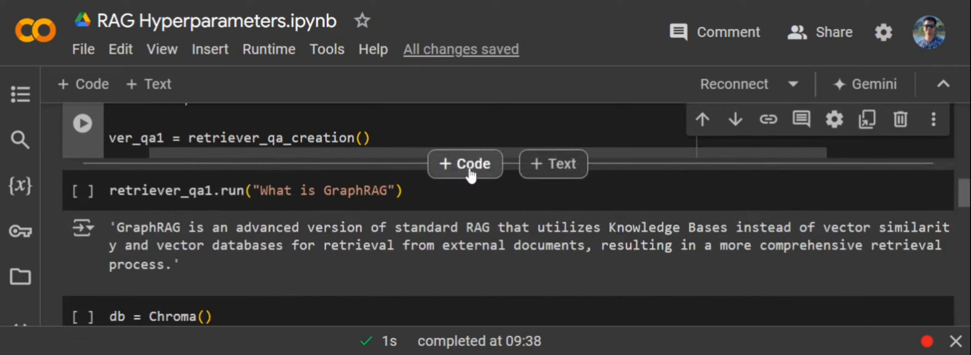